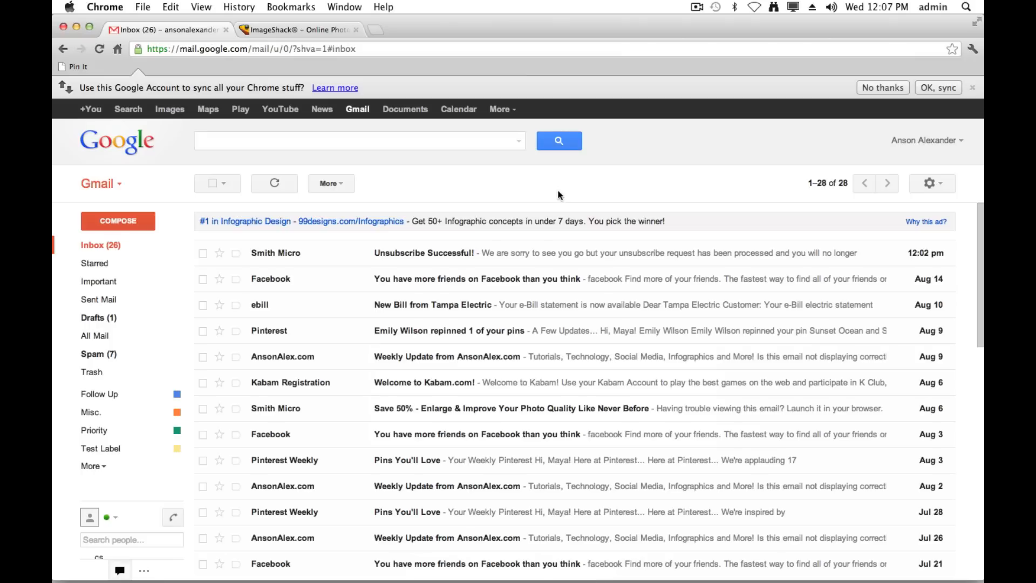
{"action": "mouse_move", "coordinate": [588, 184]}
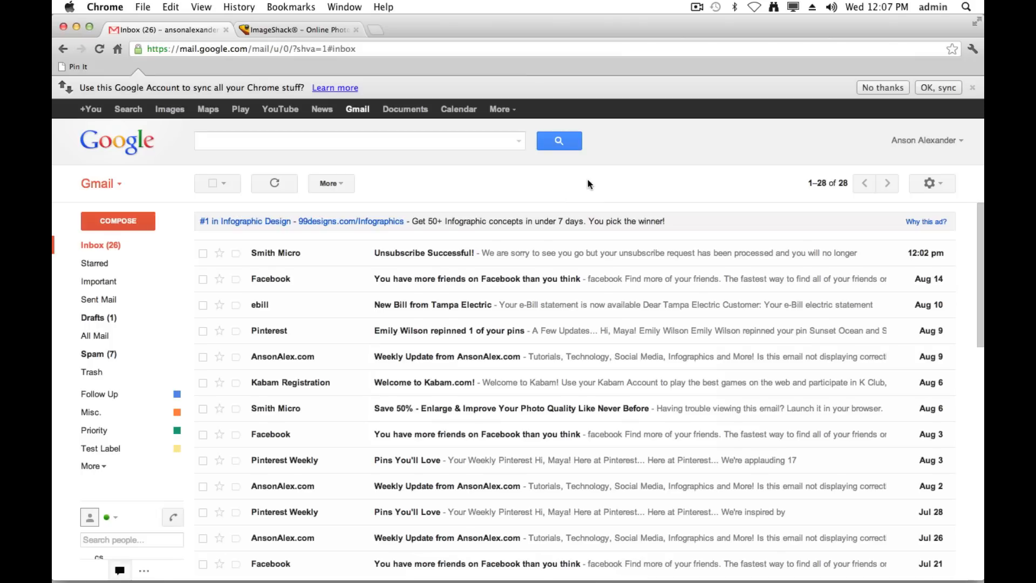
{"action": "mouse_move", "coordinate": [658, 172]}
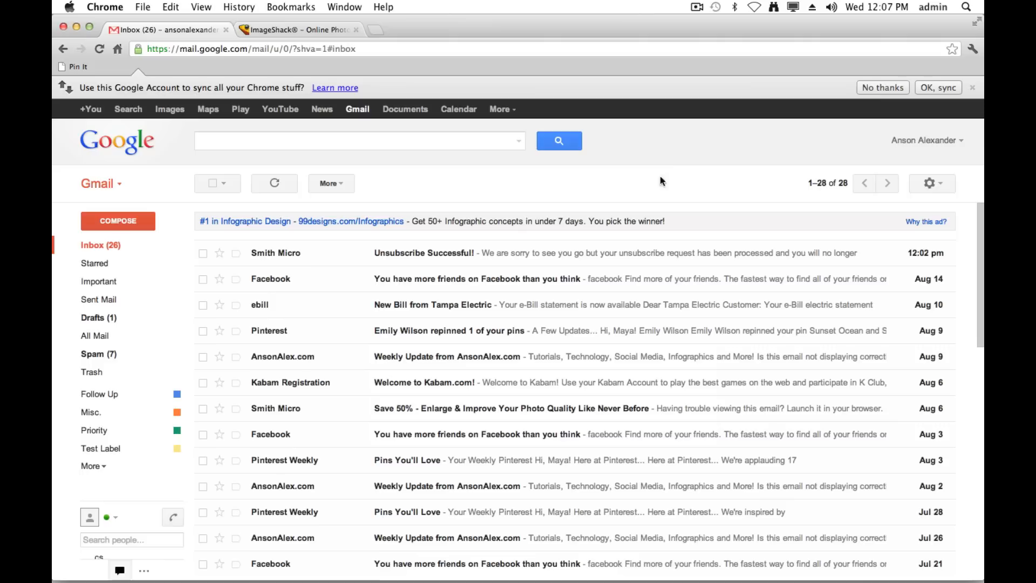
{"action": "mouse_move", "coordinate": [673, 174]}
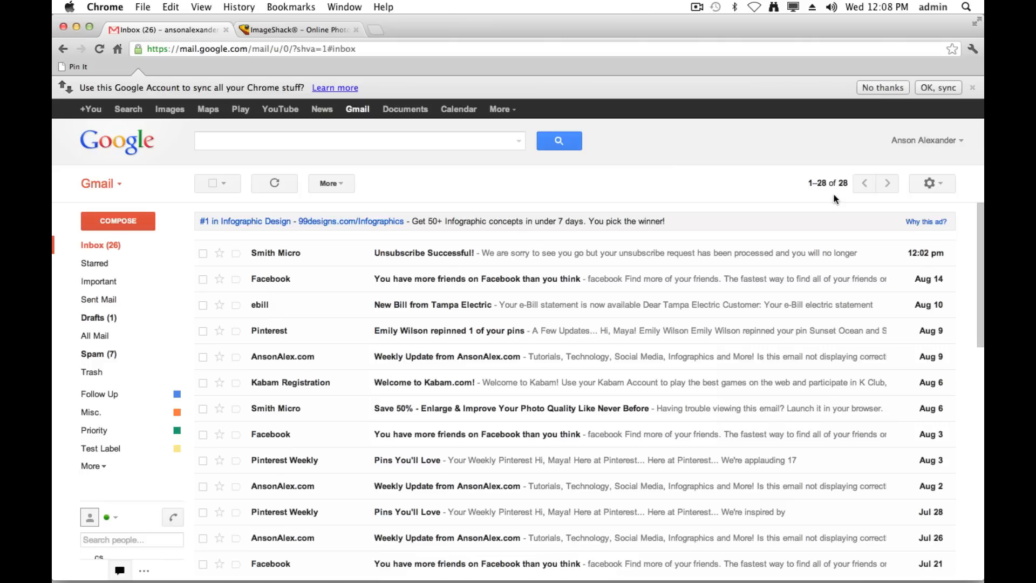
{"action": "mouse_move", "coordinate": [931, 184]}
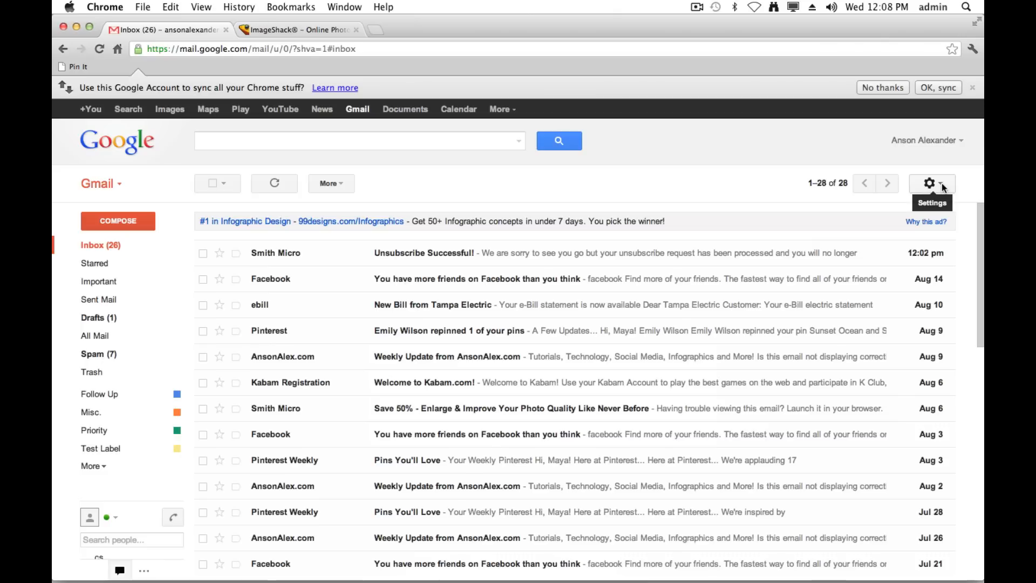
- Go to Gmail's General settings and bring the Signature section into view
{"action": "left_click", "coordinate": [929, 183]}
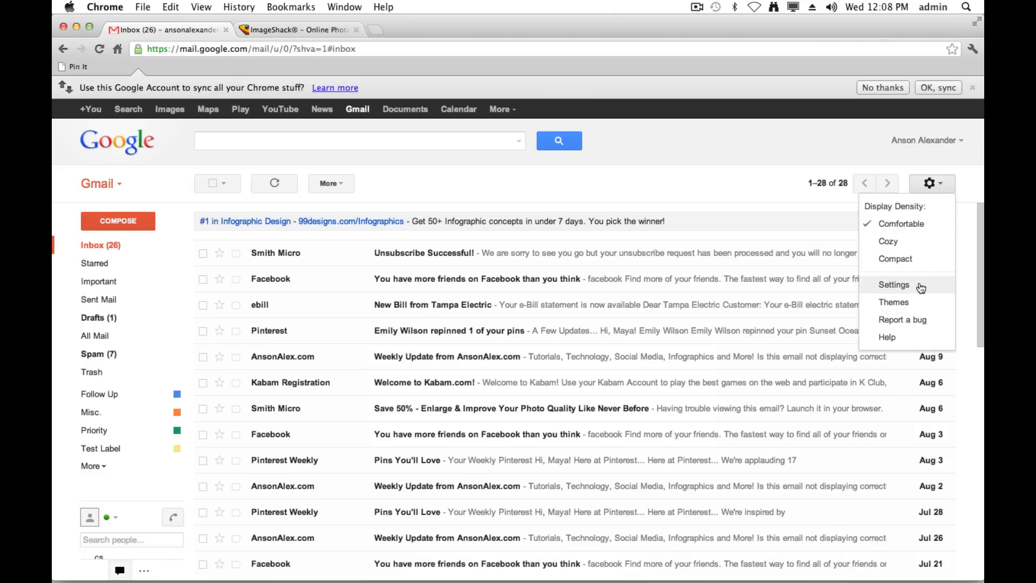
{"action": "left_click", "coordinate": [893, 283]}
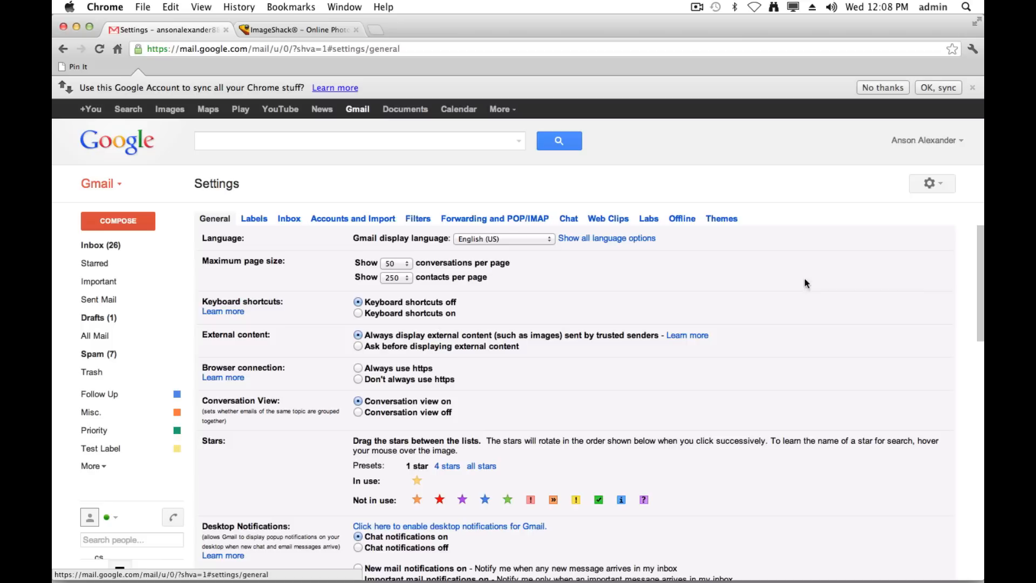
{"action": "mouse_move", "coordinate": [610, 280]}
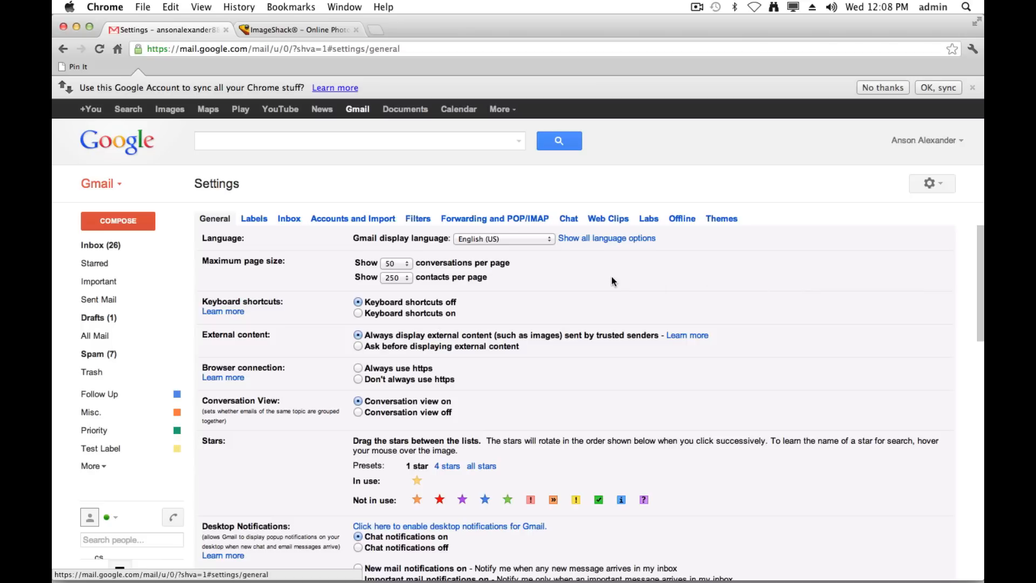
{"action": "scroll", "scroll_direction": "down", "scroll_amount": 3}
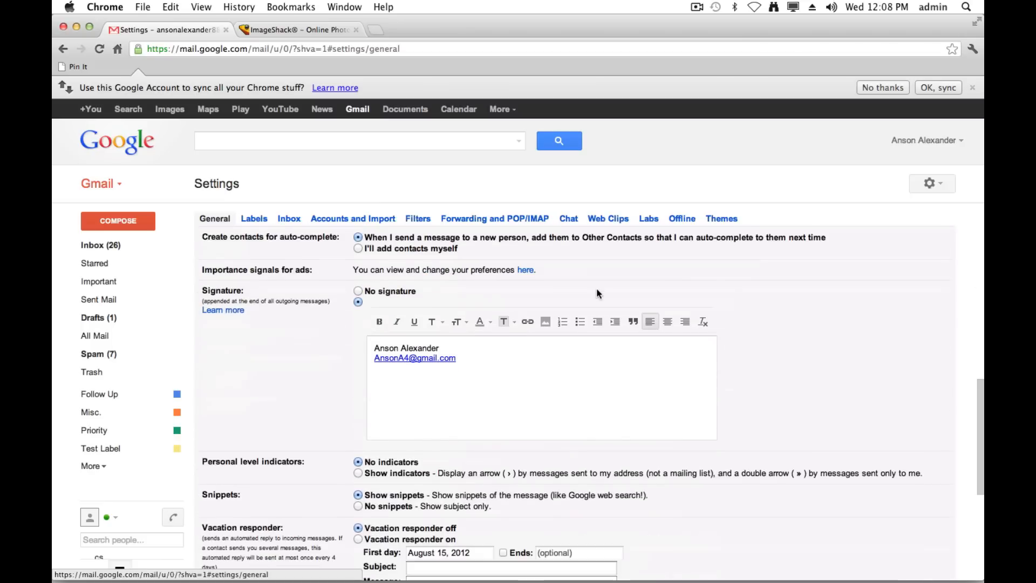
{"action": "mouse_move", "coordinate": [280, 342]}
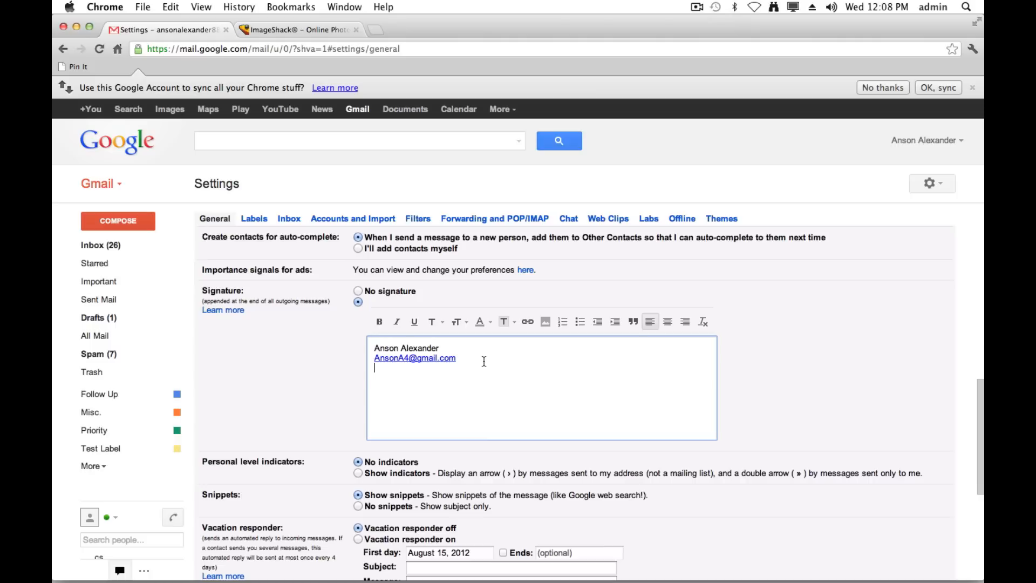
{"action": "mouse_move", "coordinate": [533, 362]}
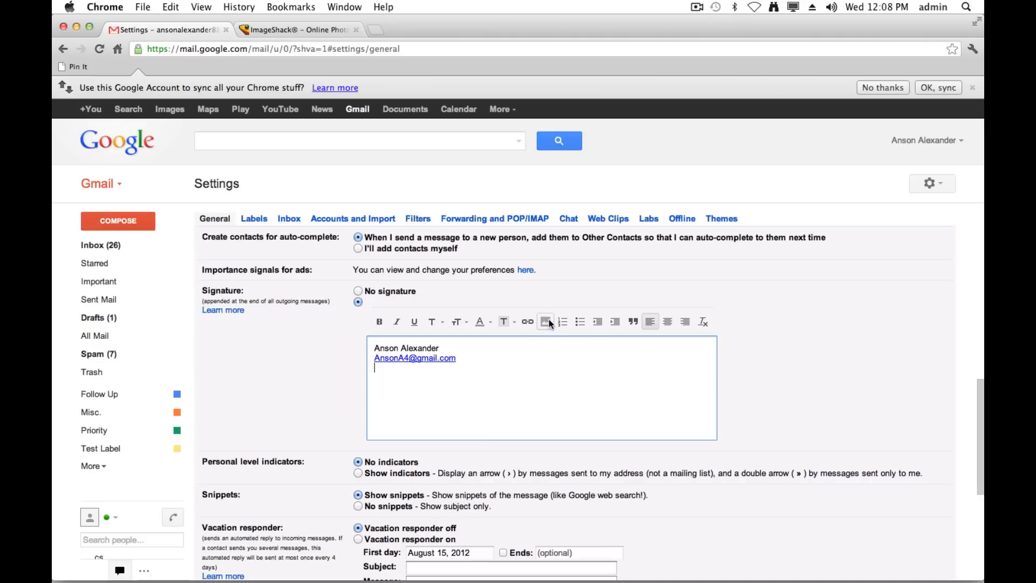
- Start inserting an image into the signature so the Add an Image dialog asks for a URL
{"action": "left_click", "coordinate": [545, 321]}
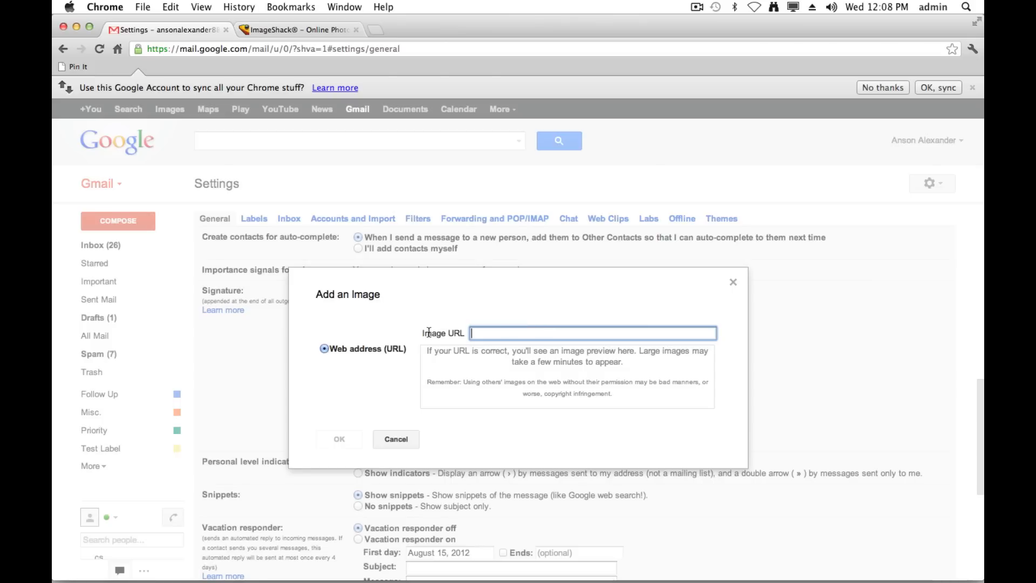
{"action": "mouse_move", "coordinate": [666, 321]}
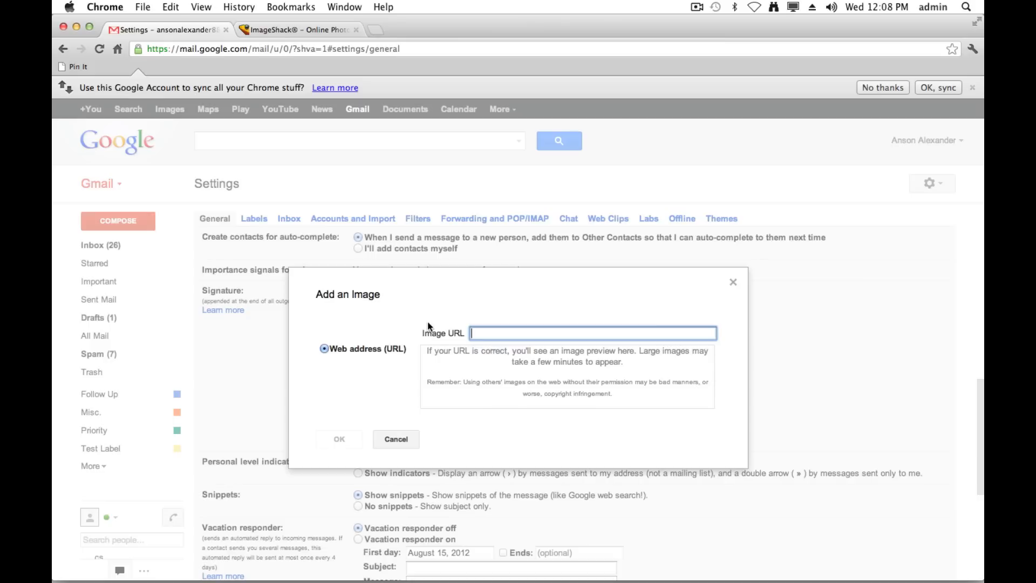
{"action": "mouse_move", "coordinate": [290, 38]}
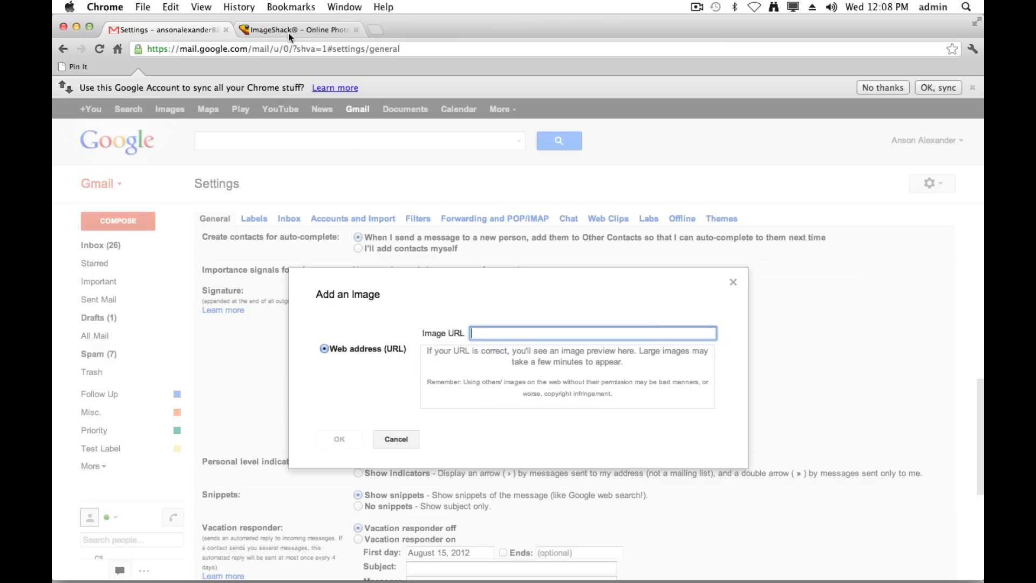
- Switch to the imageshack.us upload page in the other browser tab
{"action": "left_click", "coordinate": [298, 31]}
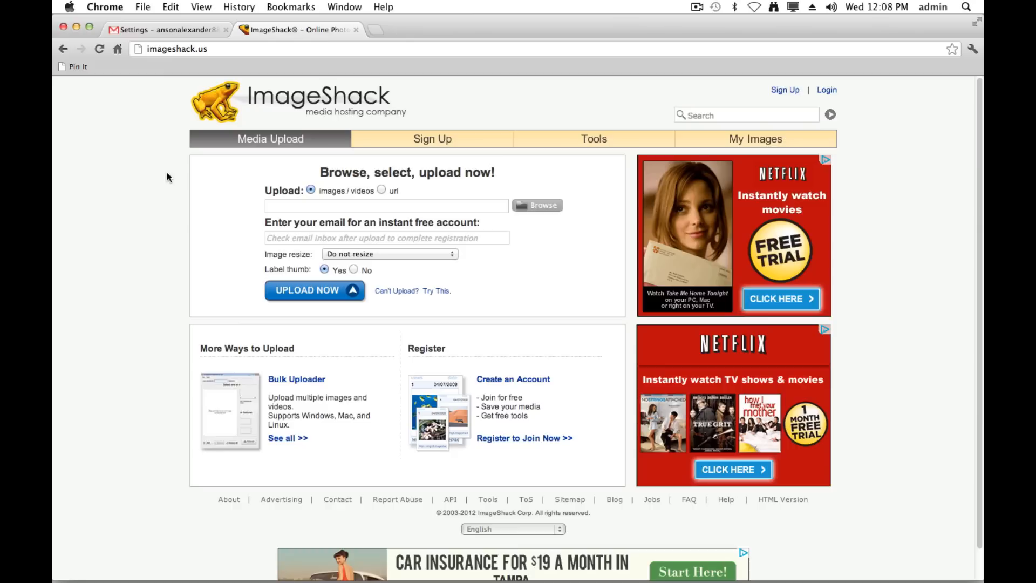
{"action": "mouse_move", "coordinate": [812, 102]}
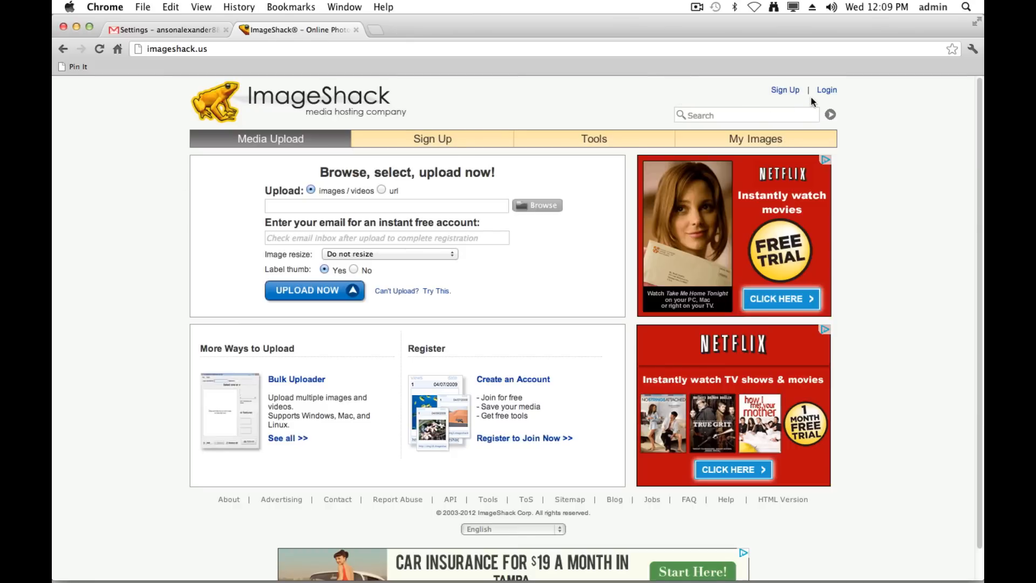
{"action": "mouse_move", "coordinate": [481, 103]}
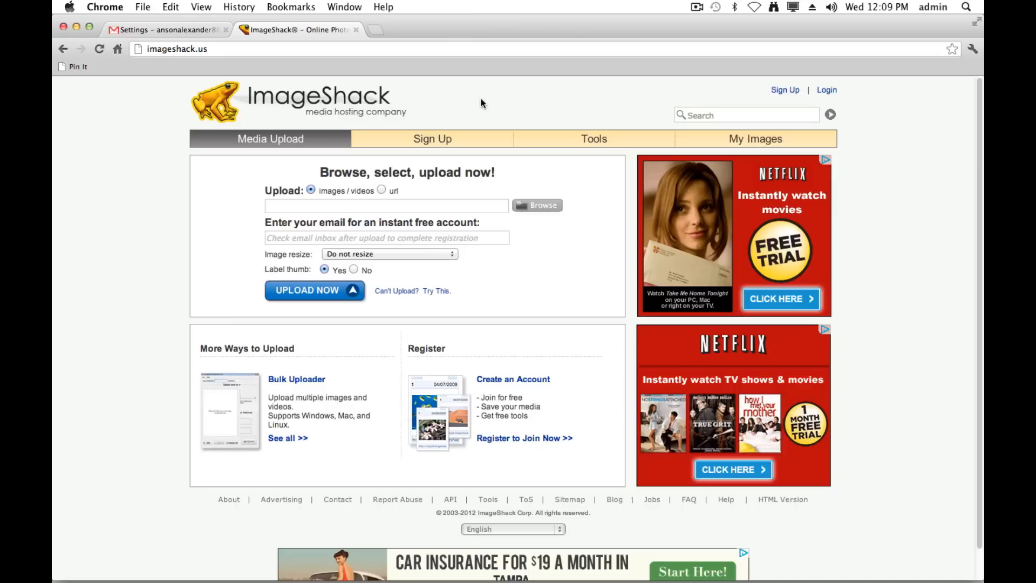
{"action": "mouse_move", "coordinate": [169, 183]}
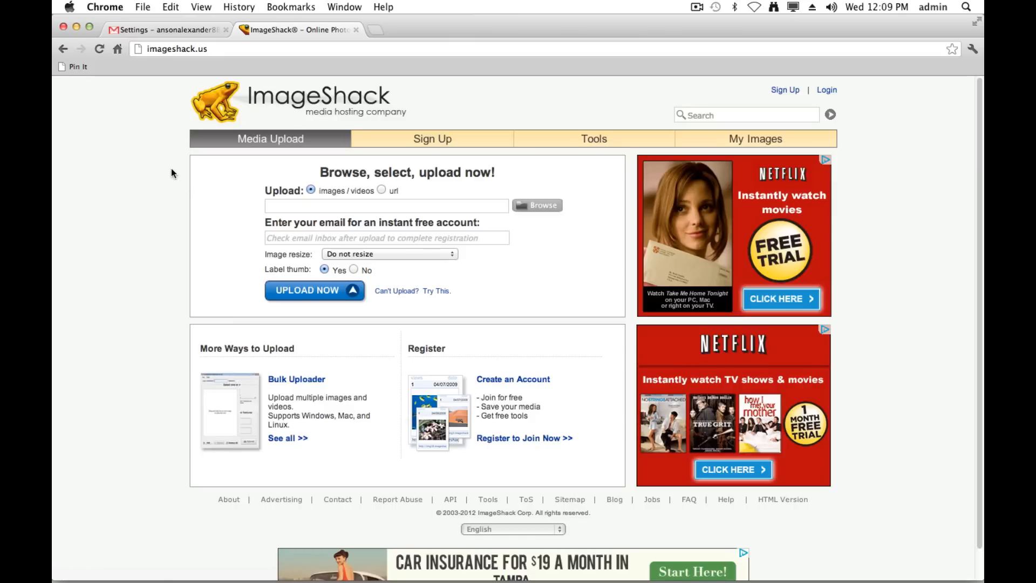
{"action": "mouse_move", "coordinate": [282, 225]}
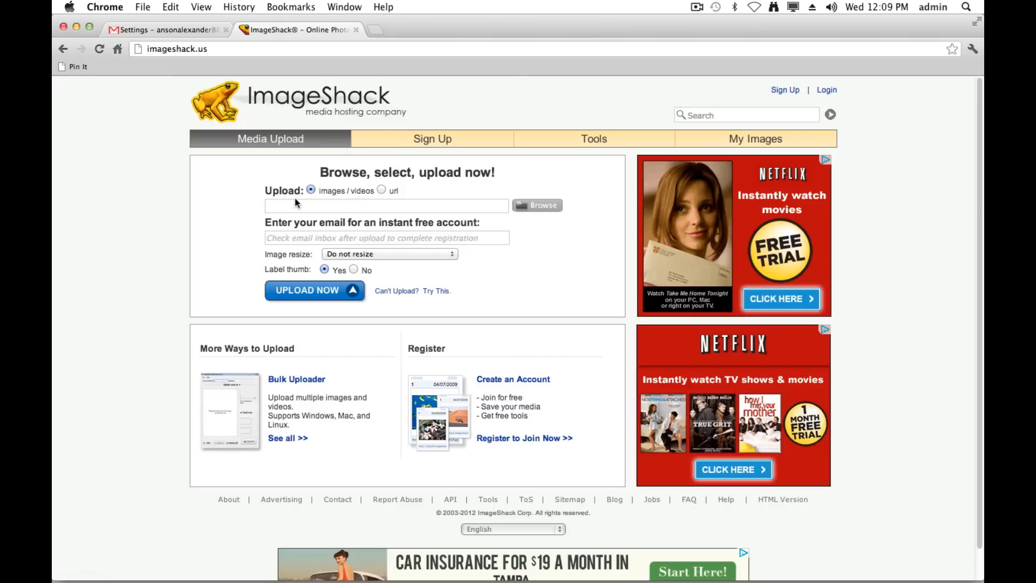
{"action": "mouse_move", "coordinate": [383, 193]}
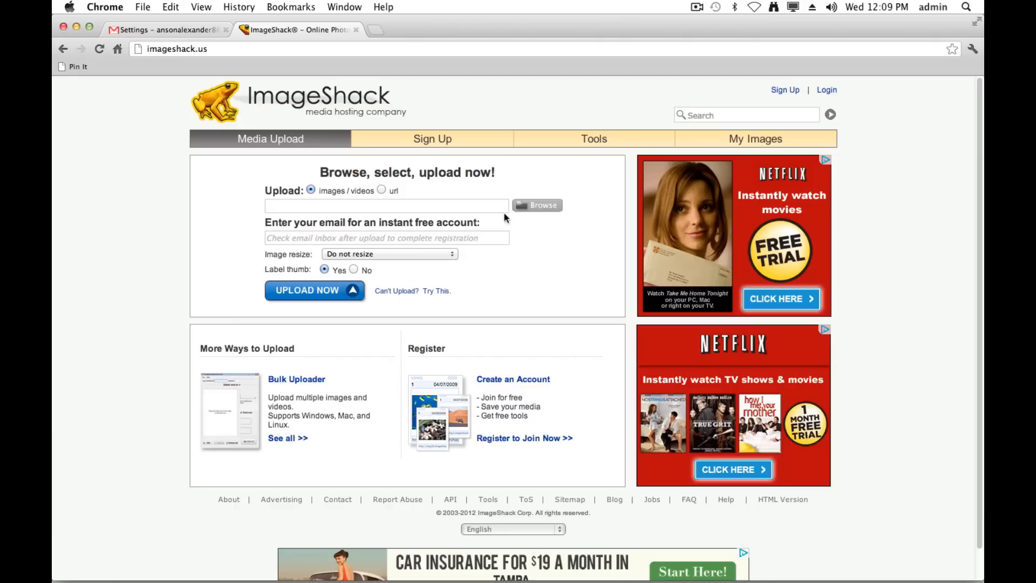
{"action": "mouse_move", "coordinate": [544, 211]}
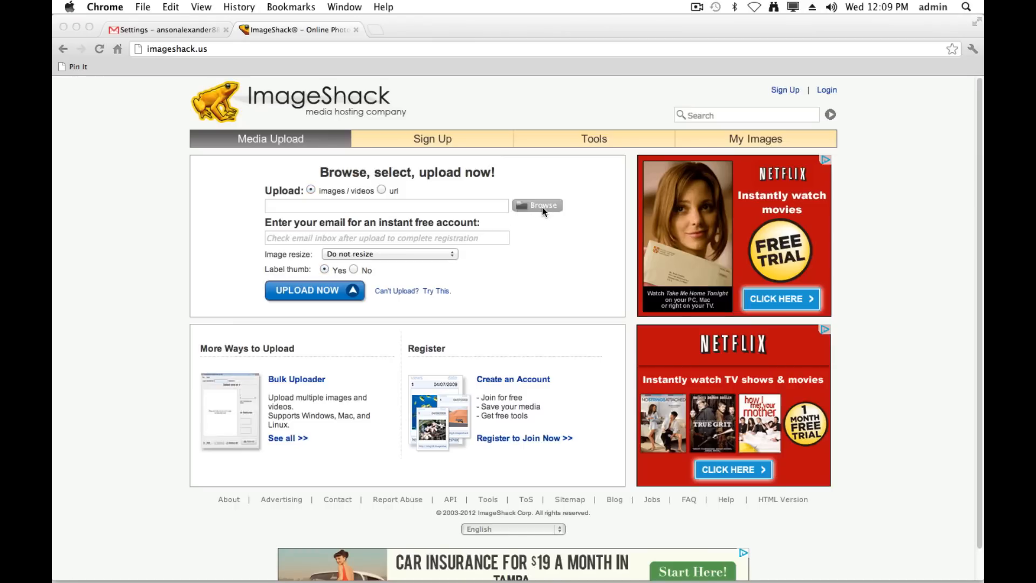
- Choose ansonalexlogo.jpg from the Desktop as the file to upload
{"action": "left_click", "coordinate": [536, 205]}
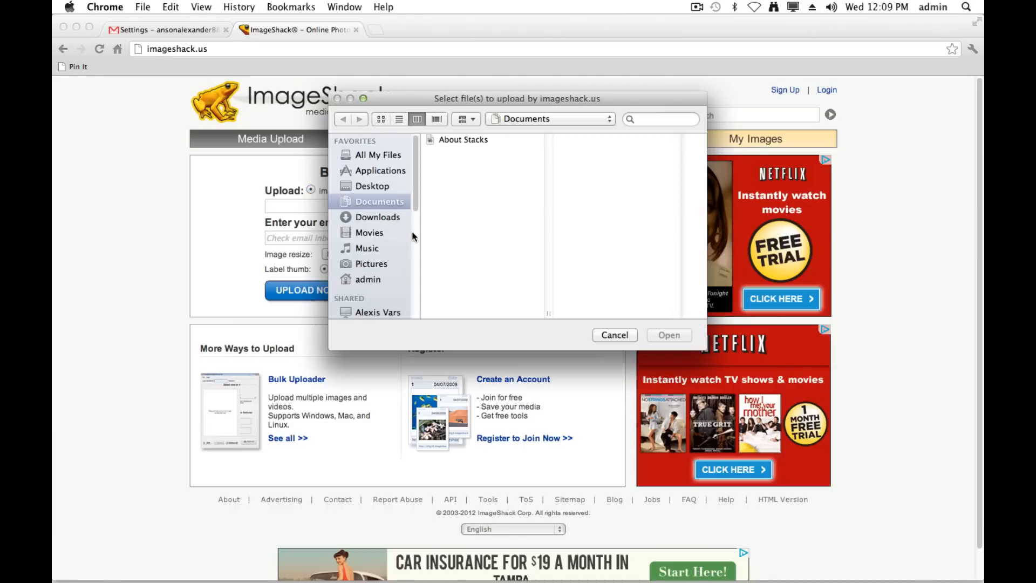
{"action": "left_click", "coordinate": [373, 186]}
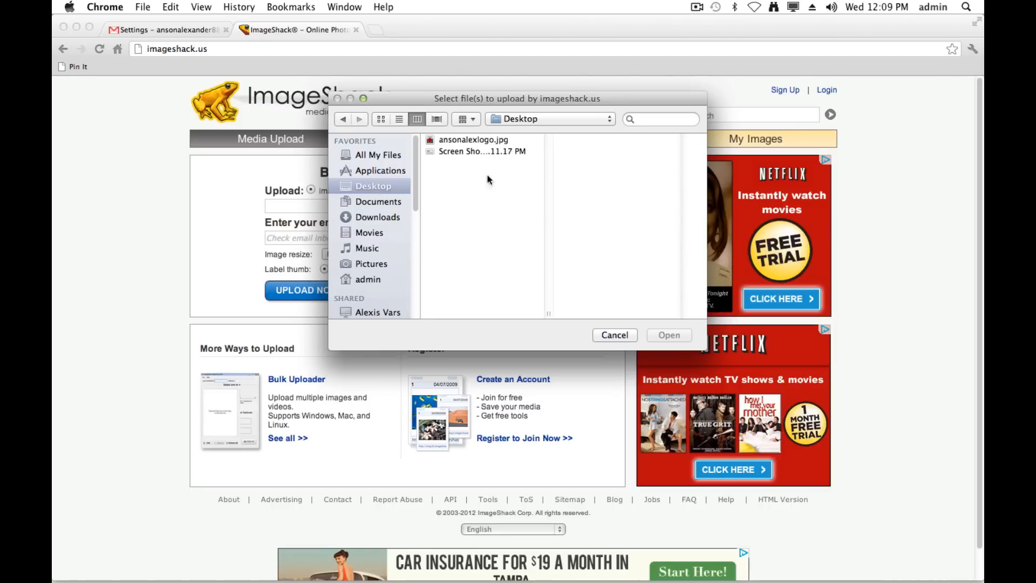
{"action": "mouse_move", "coordinate": [463, 146]}
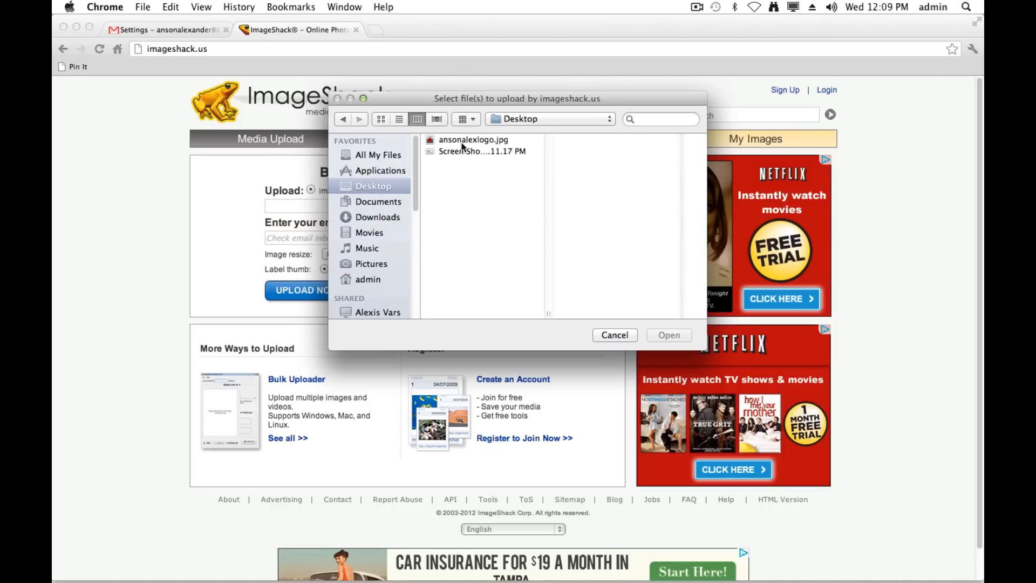
{"action": "left_click", "coordinate": [473, 139]}
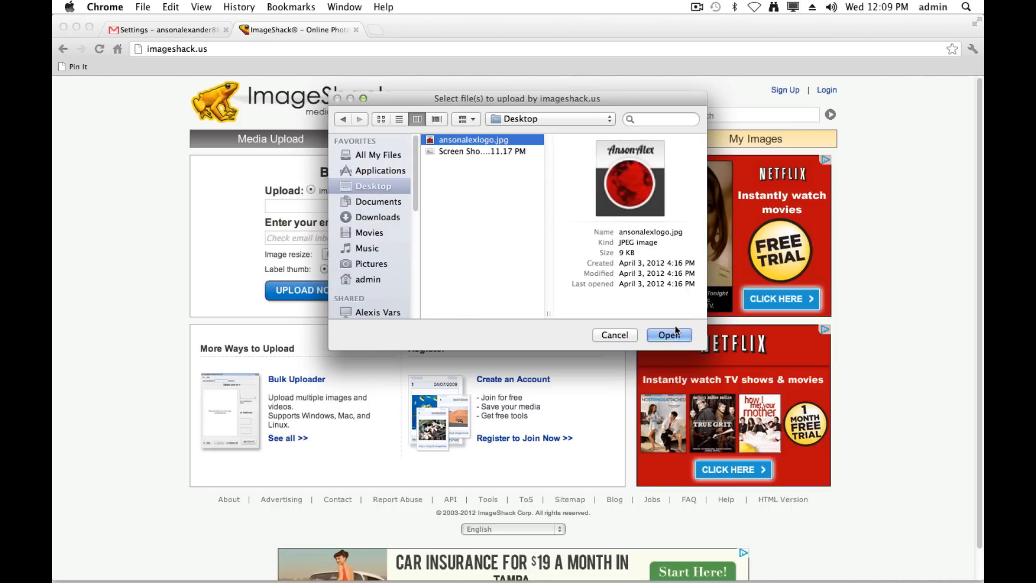
{"action": "left_click", "coordinate": [667, 334]}
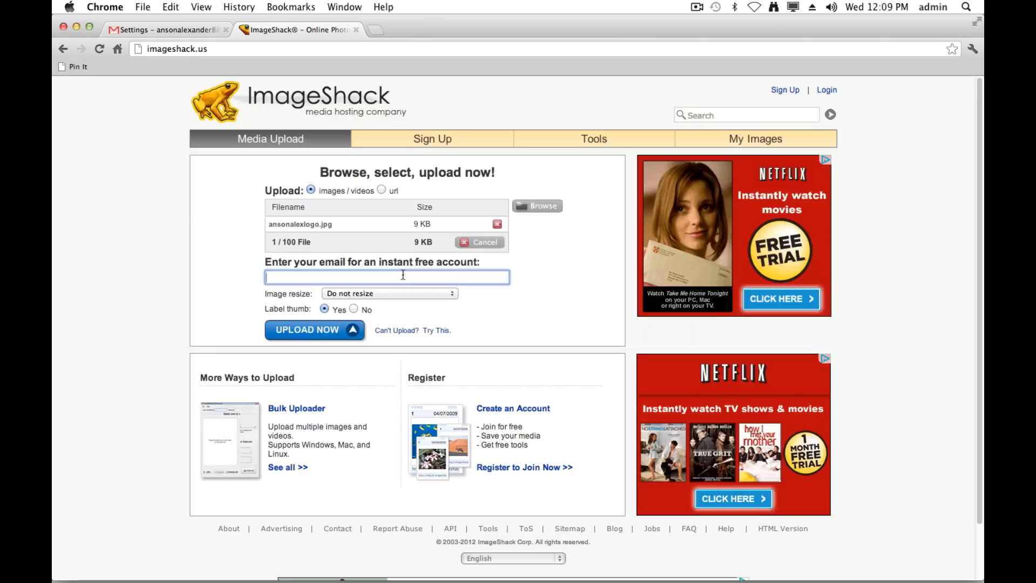
{"action": "mouse_move", "coordinate": [245, 250]}
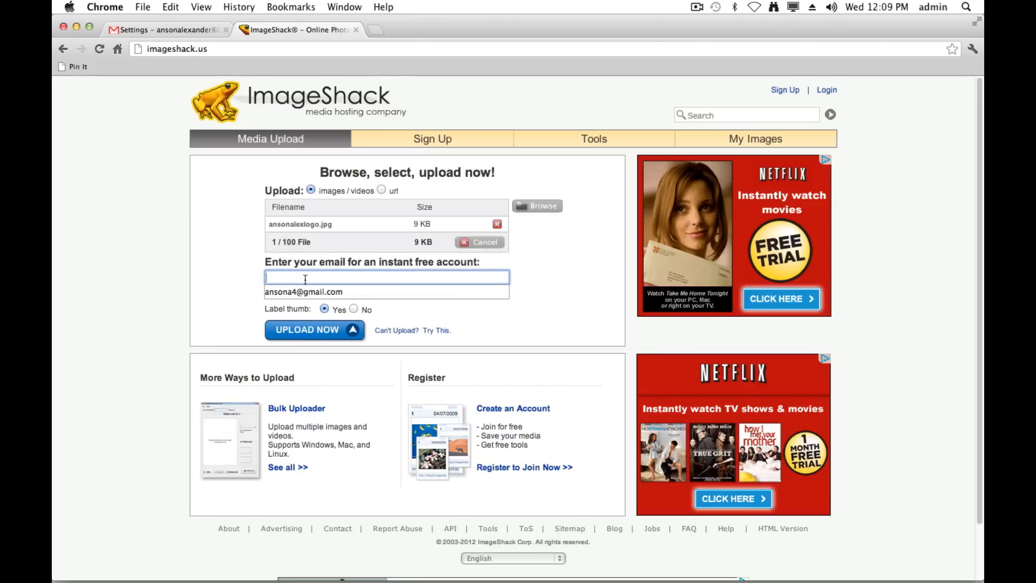
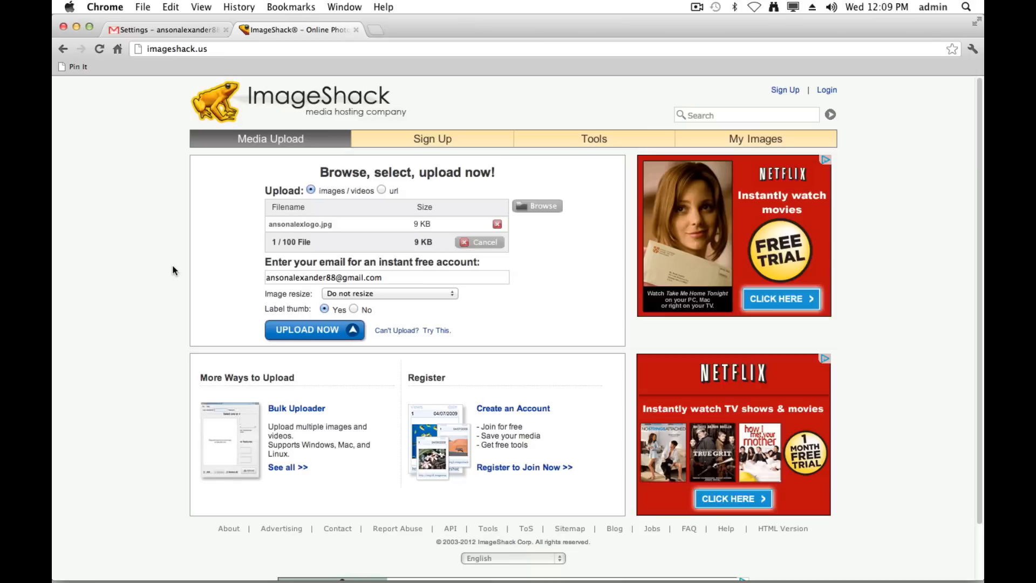
{"action": "mouse_move", "coordinate": [305, 293]}
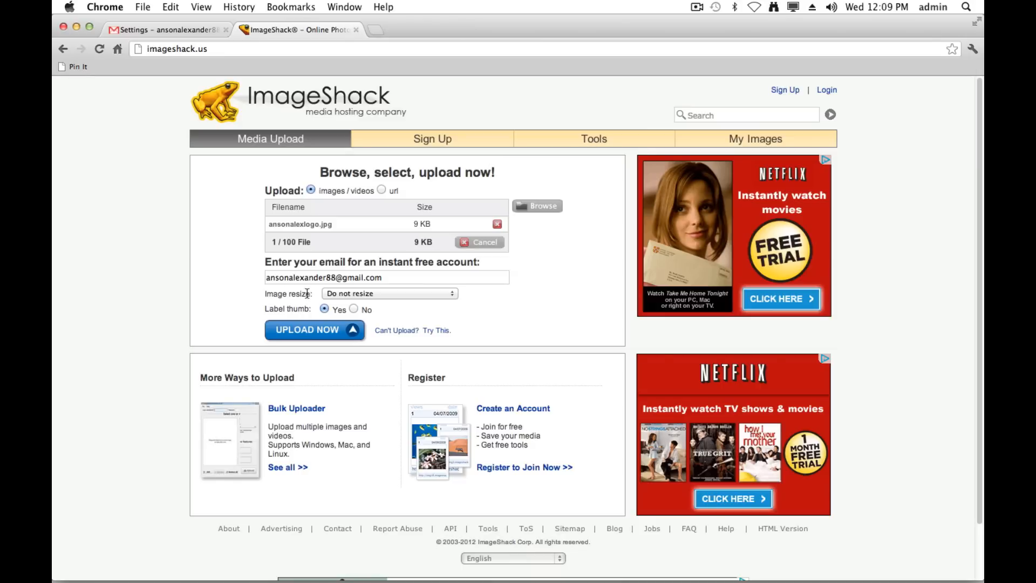
{"action": "left_click", "coordinate": [389, 292]}
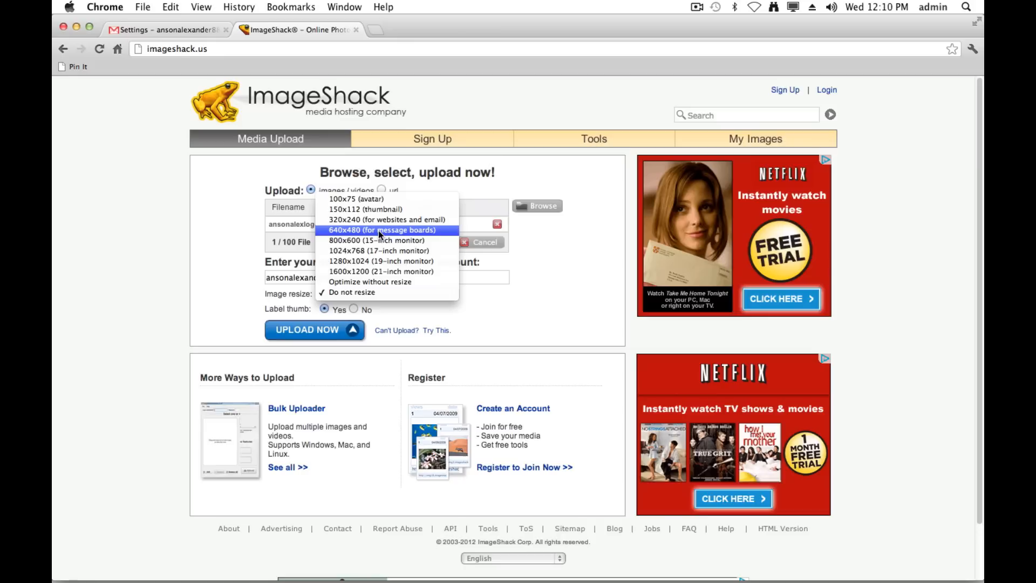
{"action": "mouse_move", "coordinate": [355, 198]}
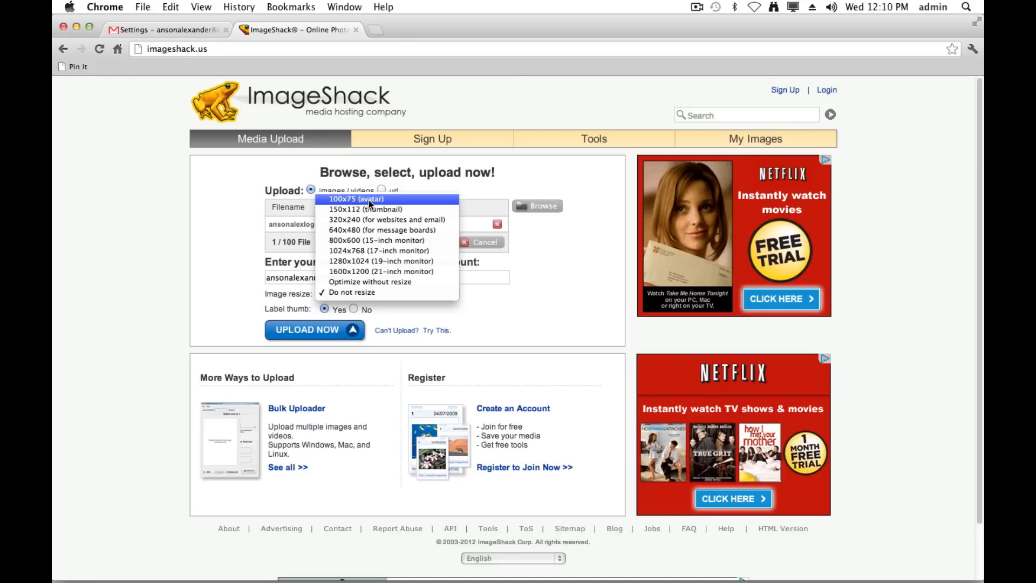
{"action": "mouse_move", "coordinate": [375, 281]}
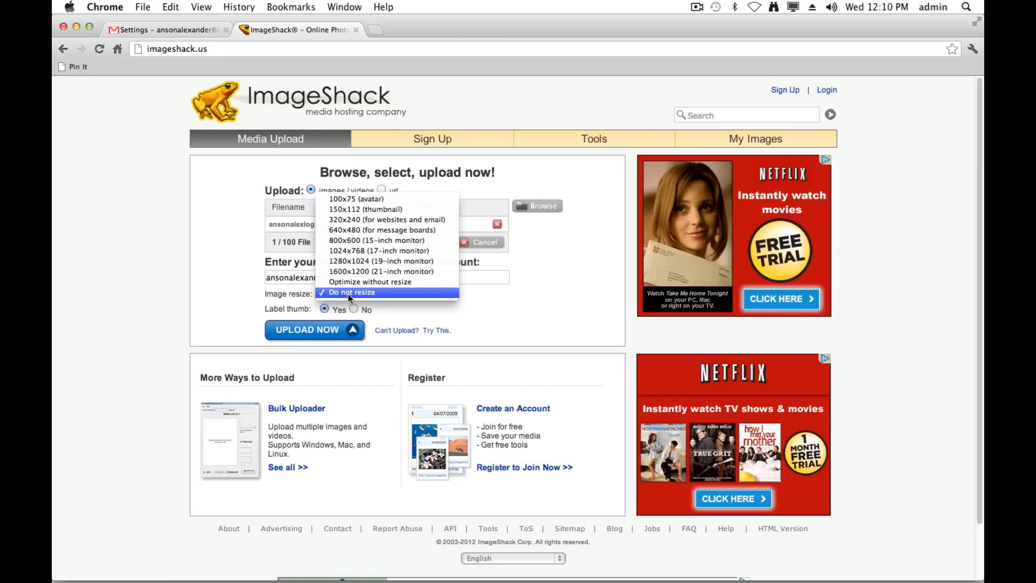
{"action": "left_click", "coordinate": [352, 293]}
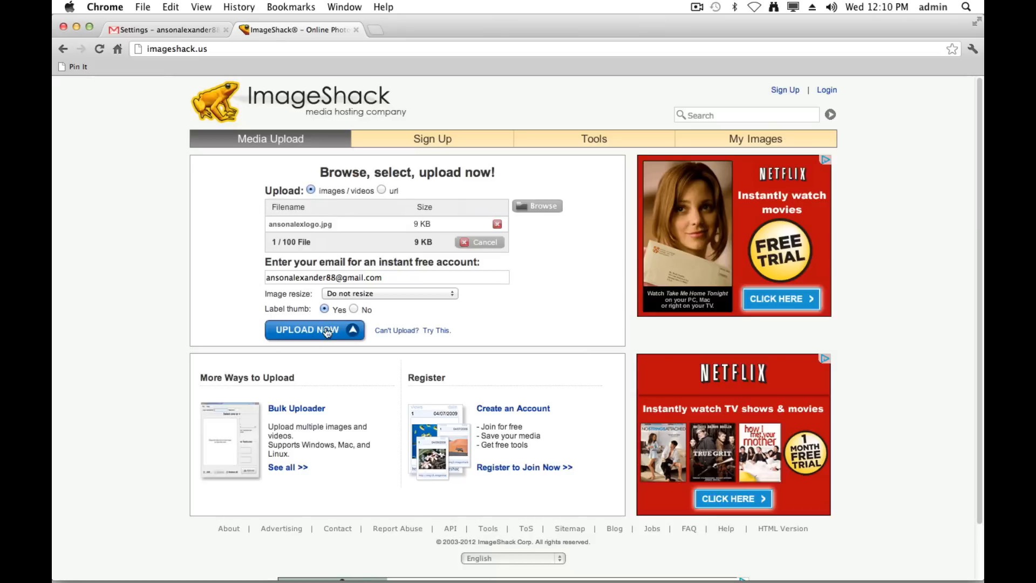
- Upload the logo and copy its Direct Link from the share links
{"action": "left_click", "coordinate": [306, 330]}
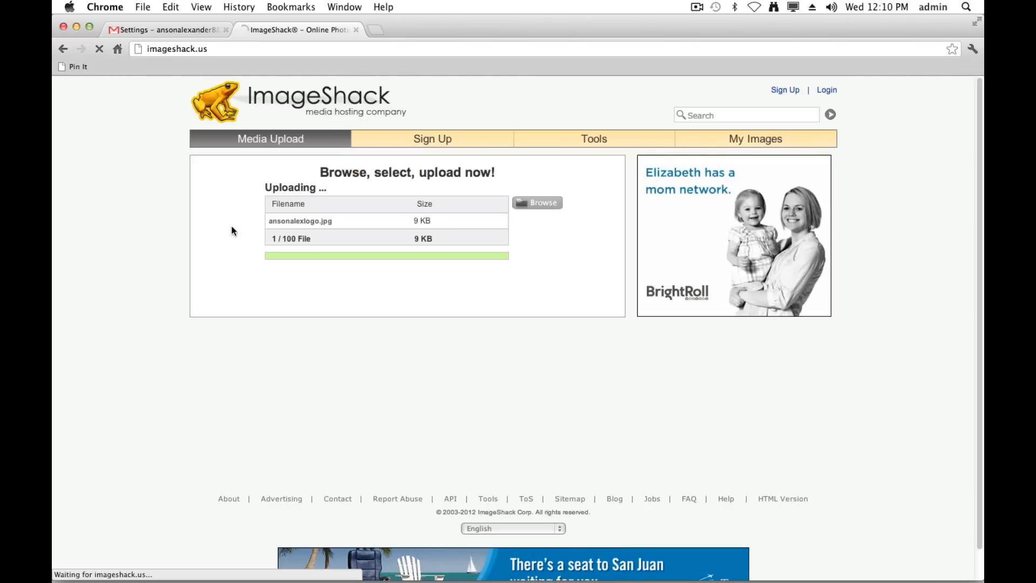
{"action": "mouse_move", "coordinate": [348, 267]}
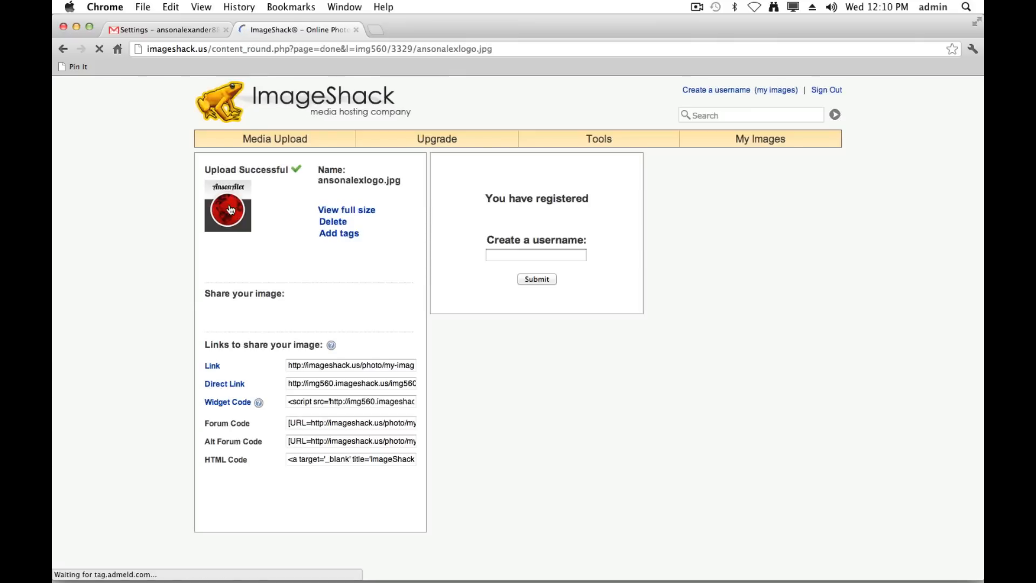
{"action": "mouse_move", "coordinate": [159, 205]}
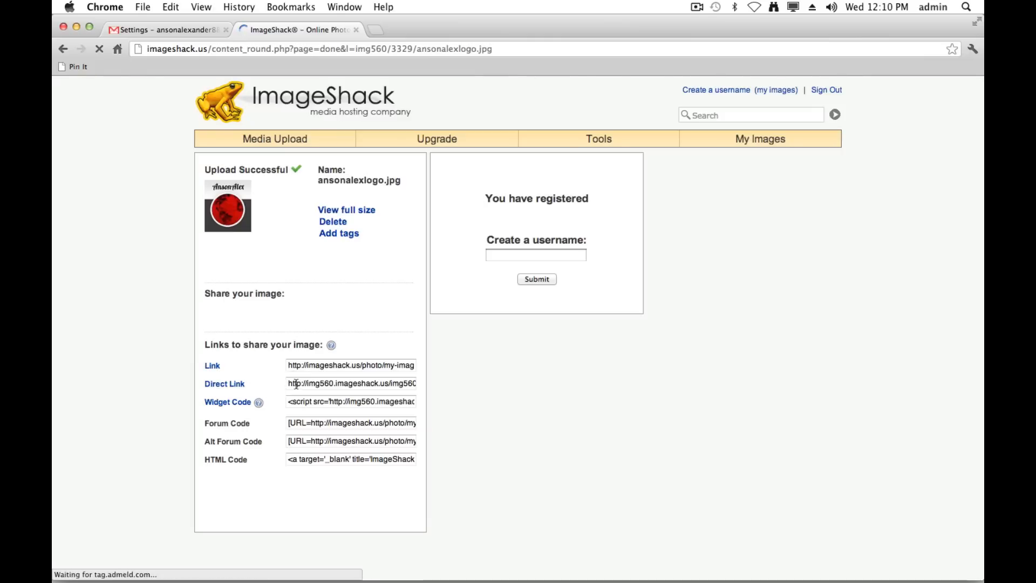
{"action": "triple_click", "coordinate": [350, 384]}
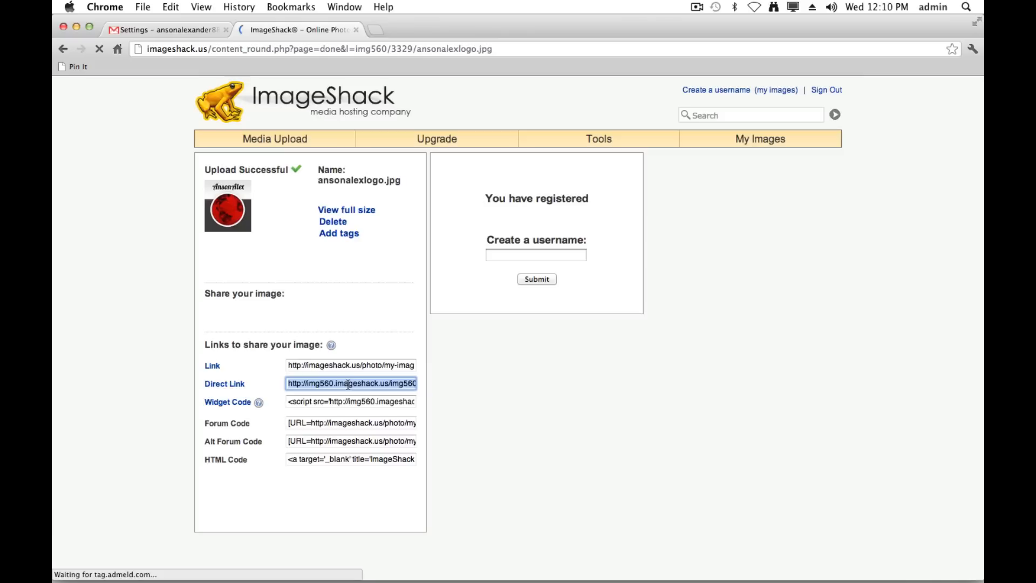
{"action": "right_click", "coordinate": [350, 383]}
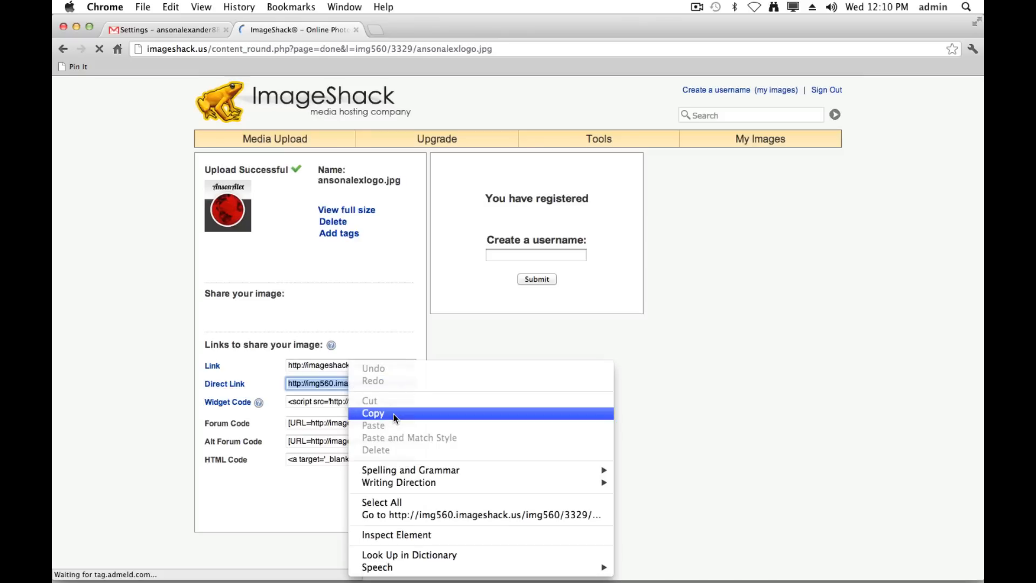
{"action": "left_click", "coordinate": [372, 414]}
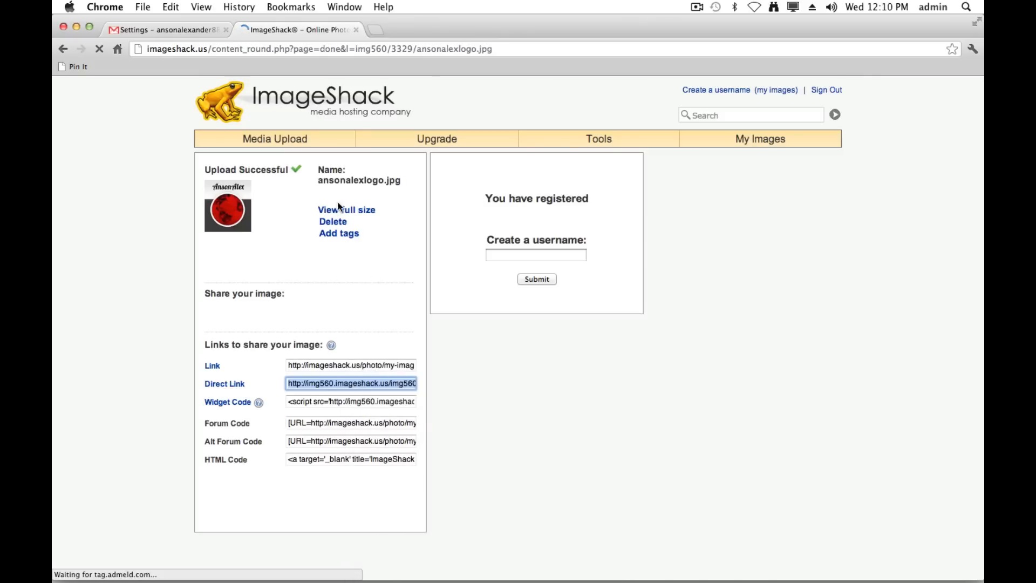
- Paste the direct link as the image URL in Gmail and confirm, placing the logo under the name and email
{"action": "left_click", "coordinate": [169, 29]}
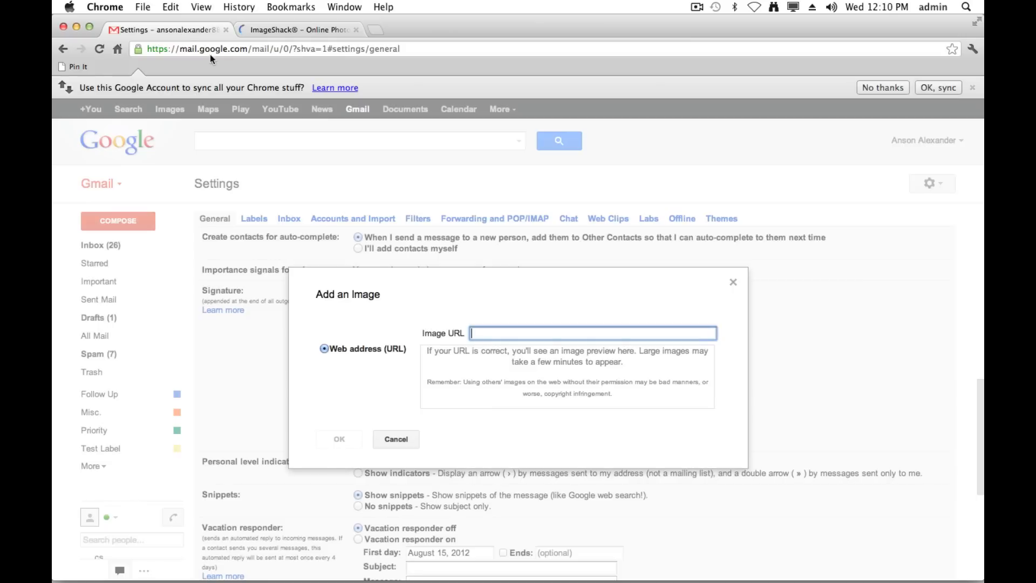
{"action": "right_click", "coordinate": [523, 334]}
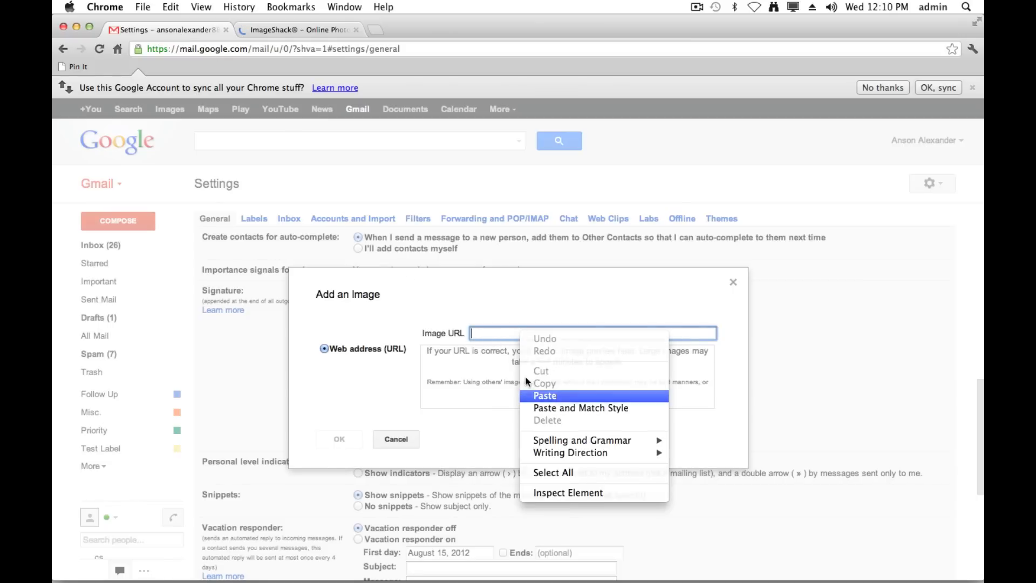
{"action": "left_click", "coordinate": [544, 395]}
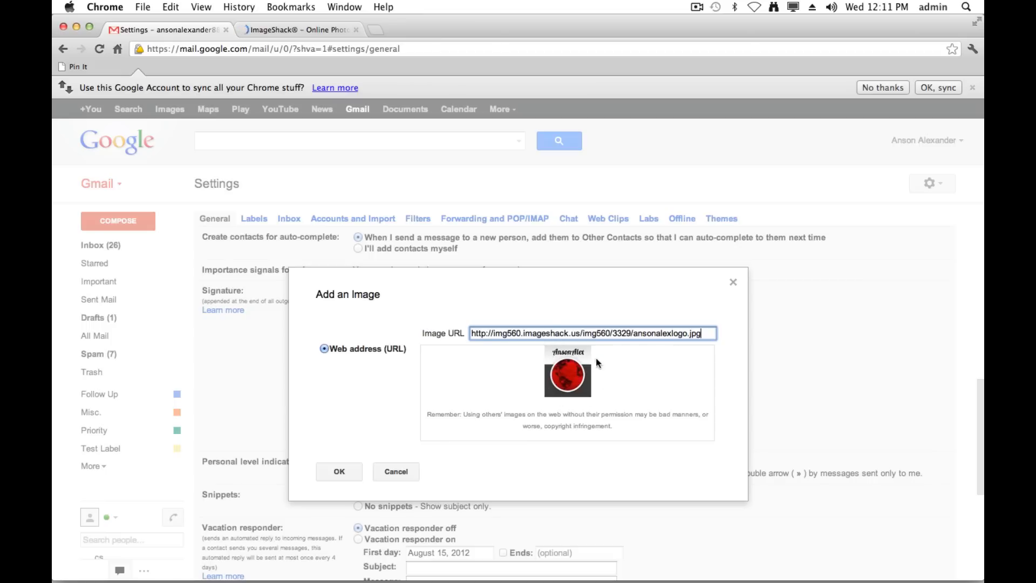
{"action": "mouse_move", "coordinate": [388, 443]}
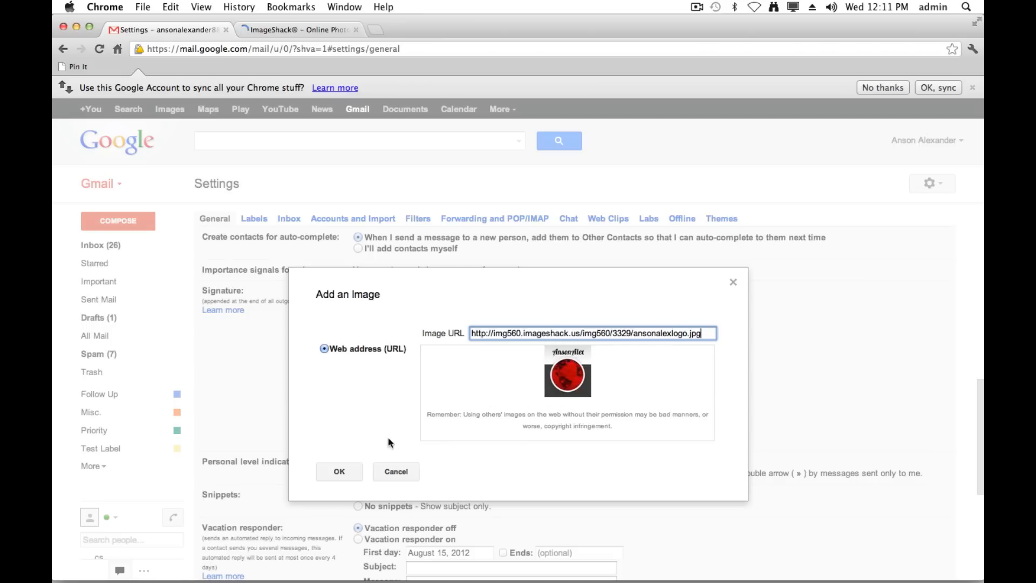
{"action": "left_click", "coordinate": [339, 471]}
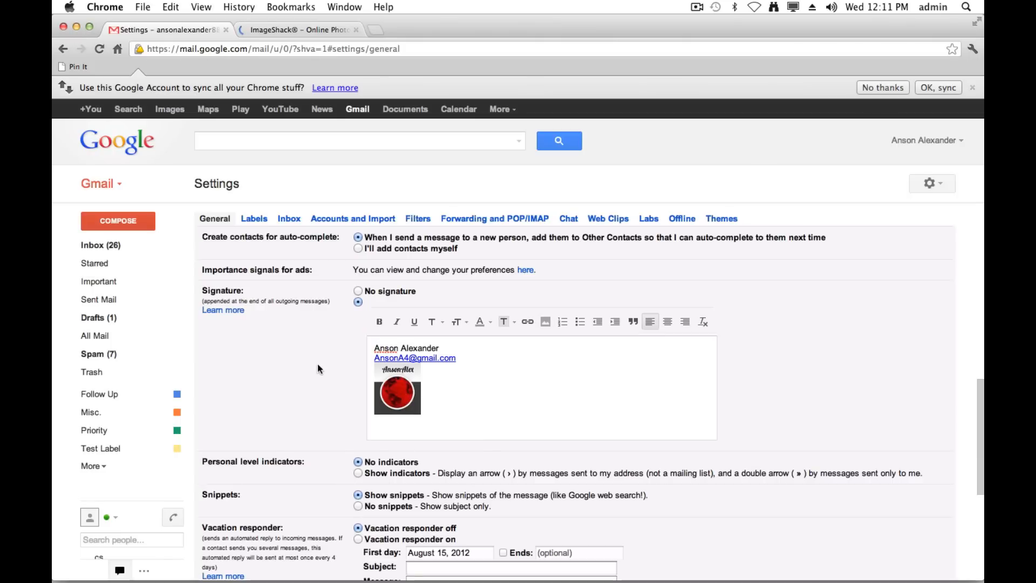
- Save the settings and compose a new message showing the signature with name, email and logo
{"action": "scroll", "scroll_direction": "down", "scroll_amount": 3}
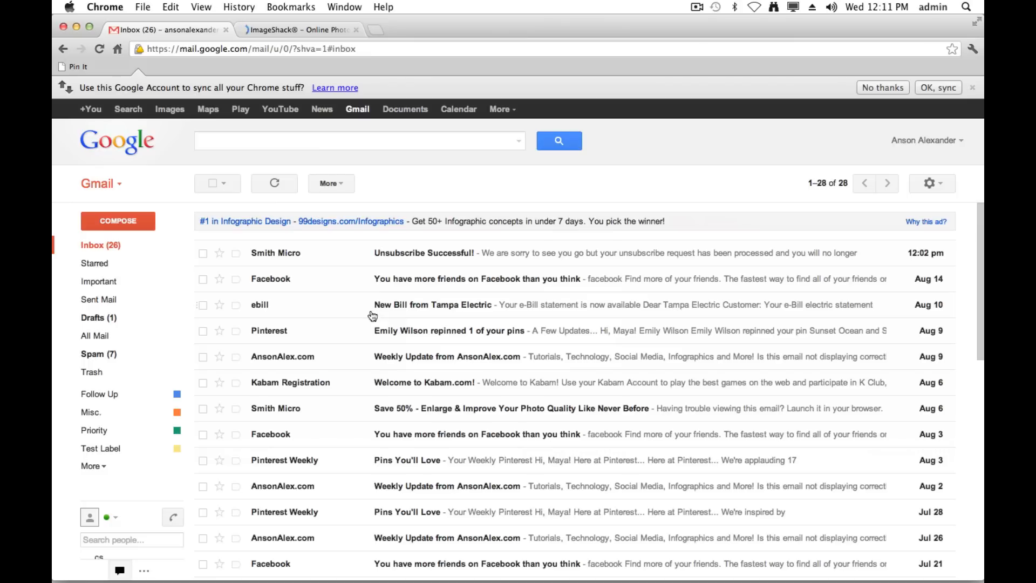
{"action": "mouse_move", "coordinate": [197, 174]}
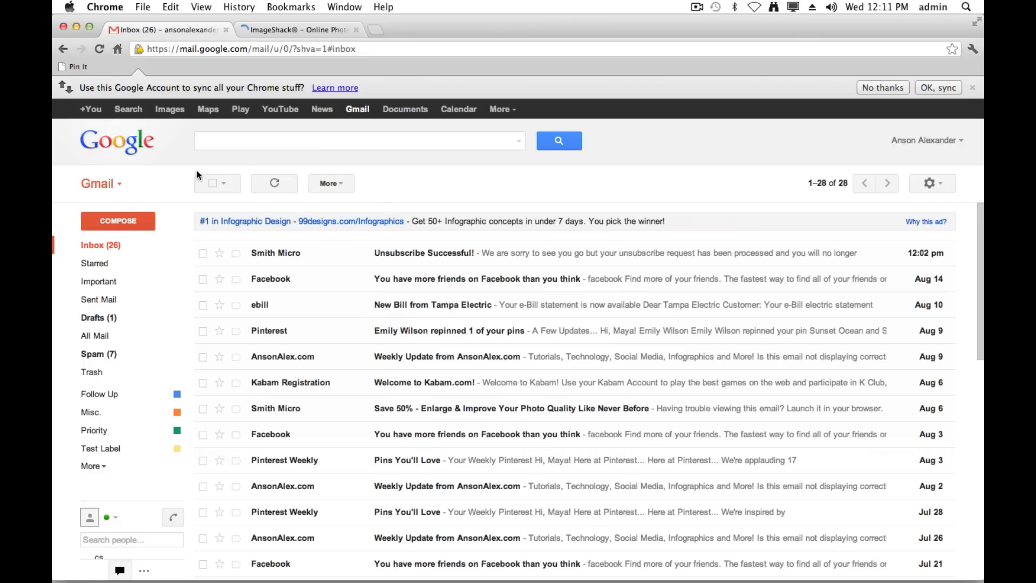
{"action": "left_click", "coordinate": [117, 220]}
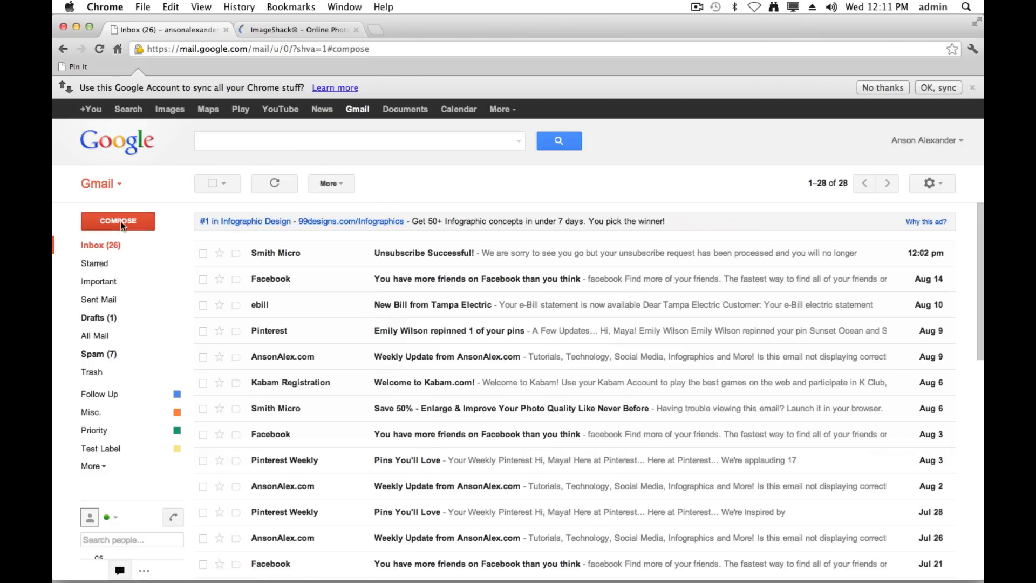
{"action": "left_click", "coordinate": [118, 220]}
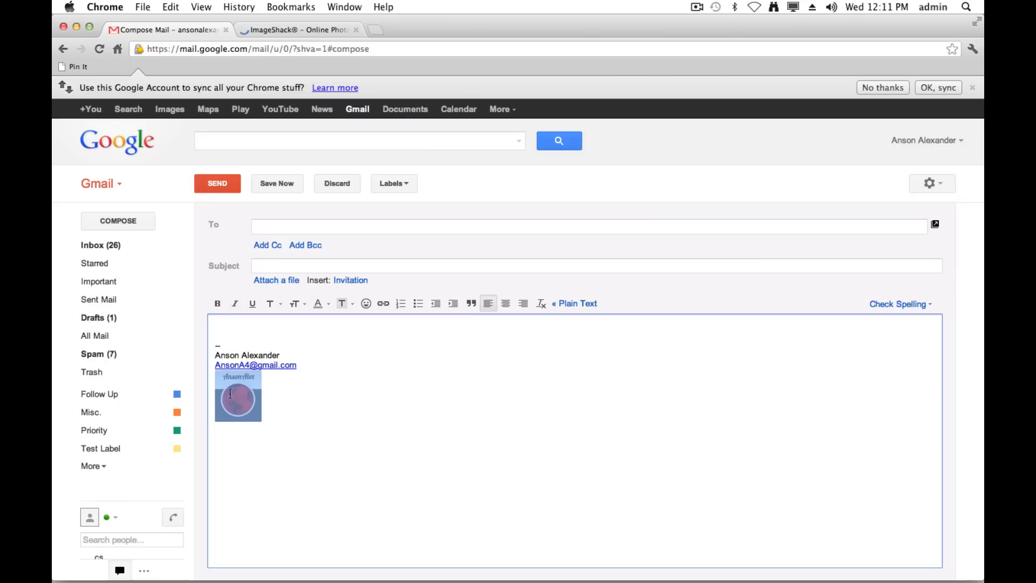